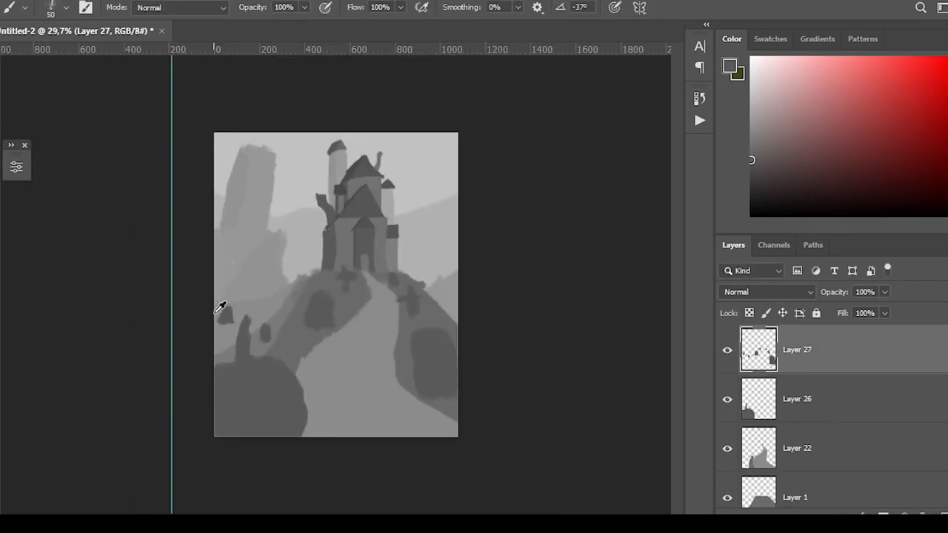
# Step: Switch to the sunset rock-arch composite document with the cliff and sky photos
pyautogui.click(318, 30)
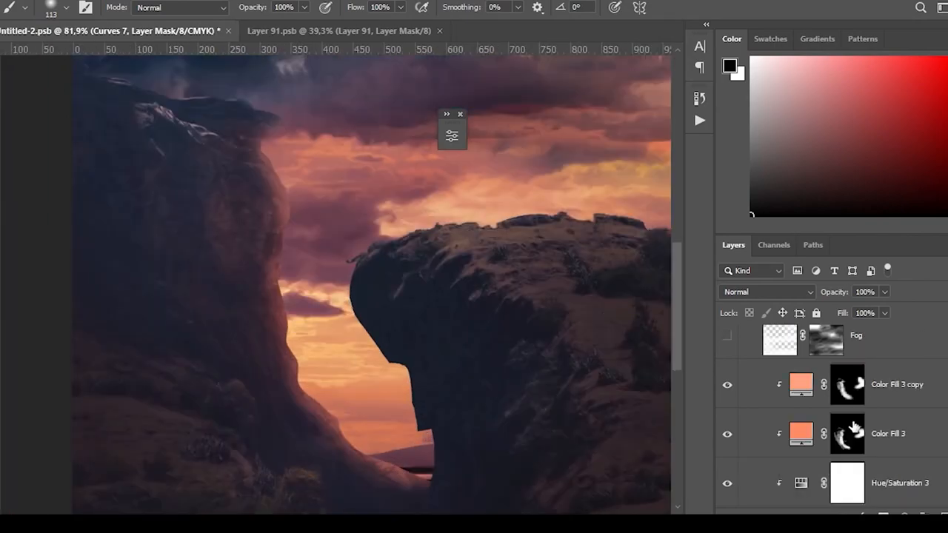
# Step: Place the lit tower house on the cliff with a colorized Hue/Saturation adjustment warming it
pyautogui.click(848, 432)
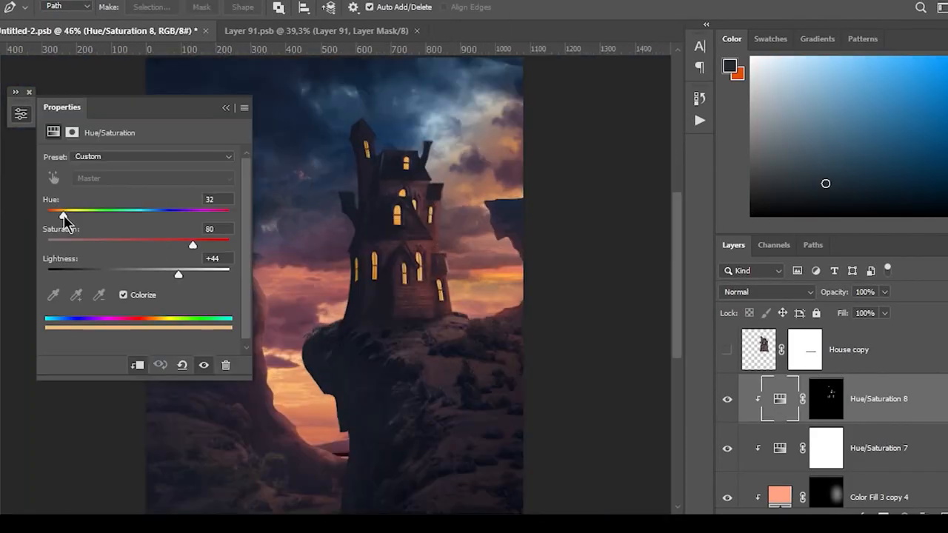
# Step: Gaussian-blur the yellow light beam and add Overlay colour fill glows around the windows
pyautogui.click(727, 398)
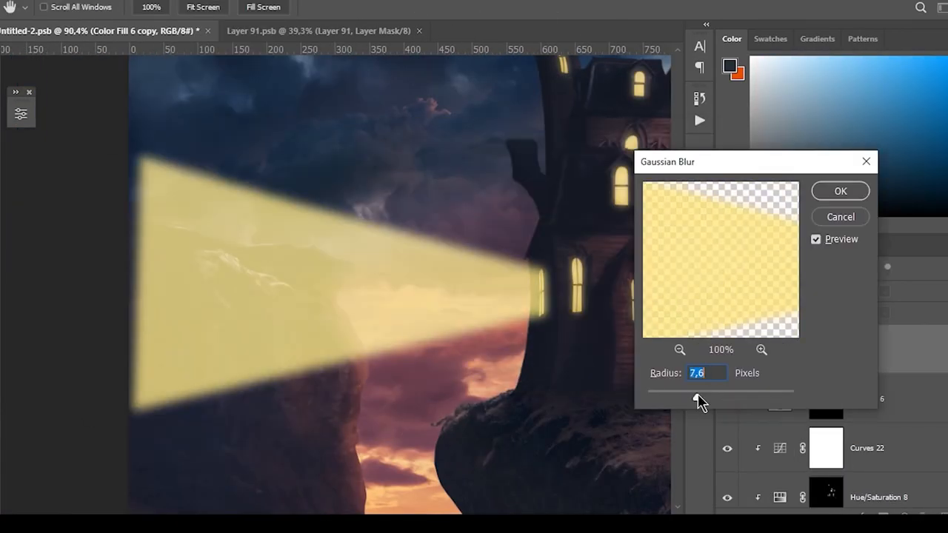
pyautogui.click(840, 191)
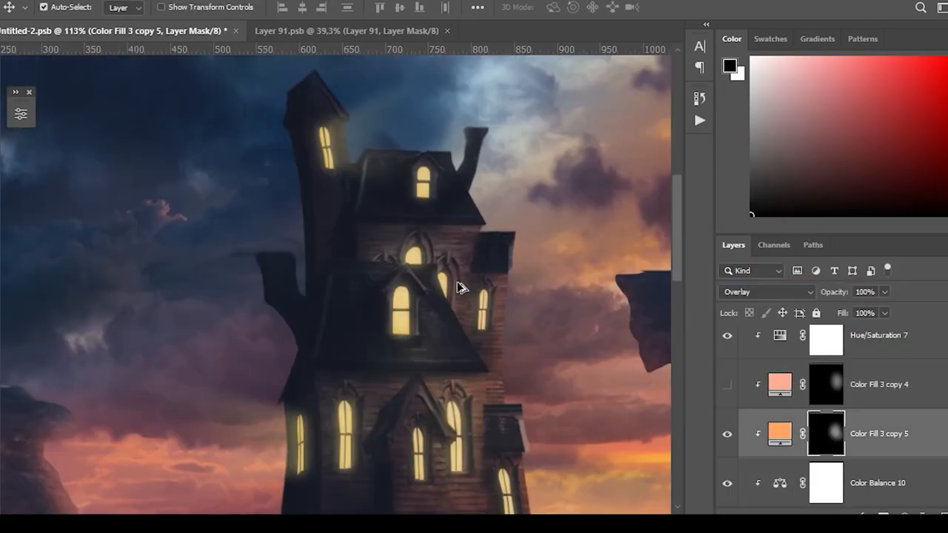
pyautogui.doubleClick(779, 384)
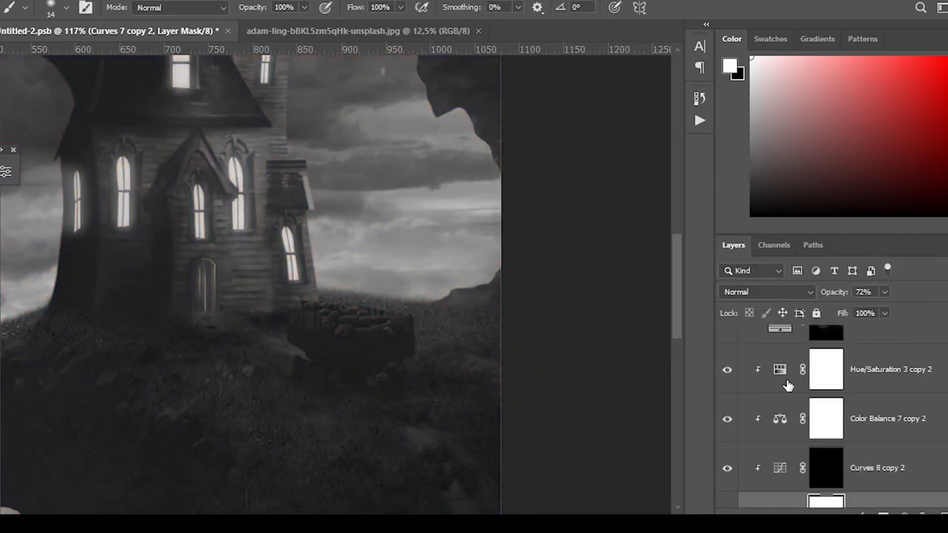
# Step: Add a Screen-mode warm glow on the ropes, then switch to the Untitled-1 scarecrow document
pyautogui.doubleClick(780, 418)
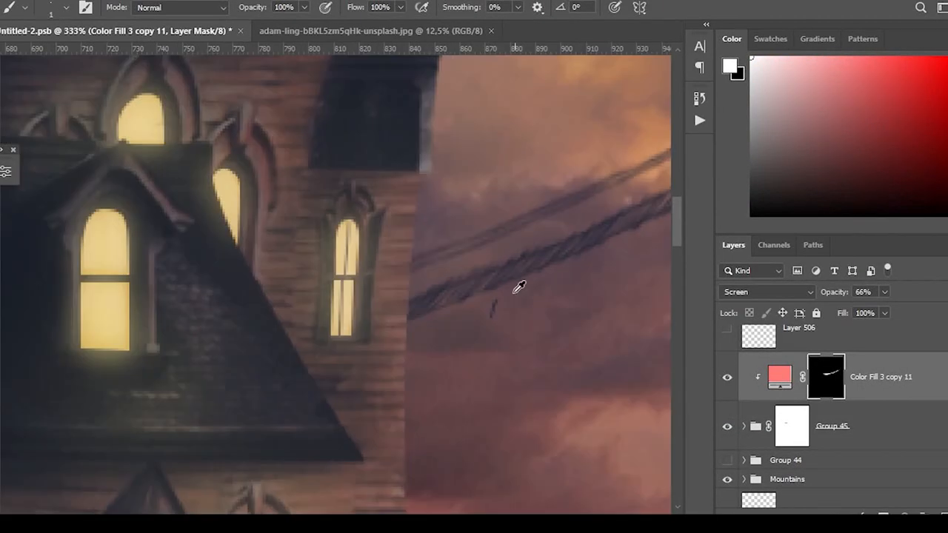
pyautogui.click(230, 30)
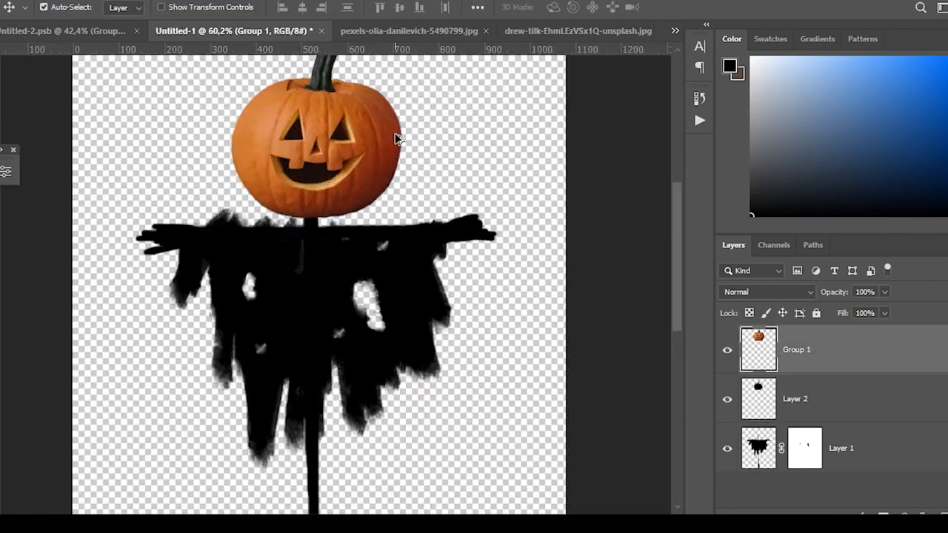
# Step: Clip the torn grey cloth texture to the scarecrow and bring a bat silhouette into the main scene
pyautogui.click(578, 30)
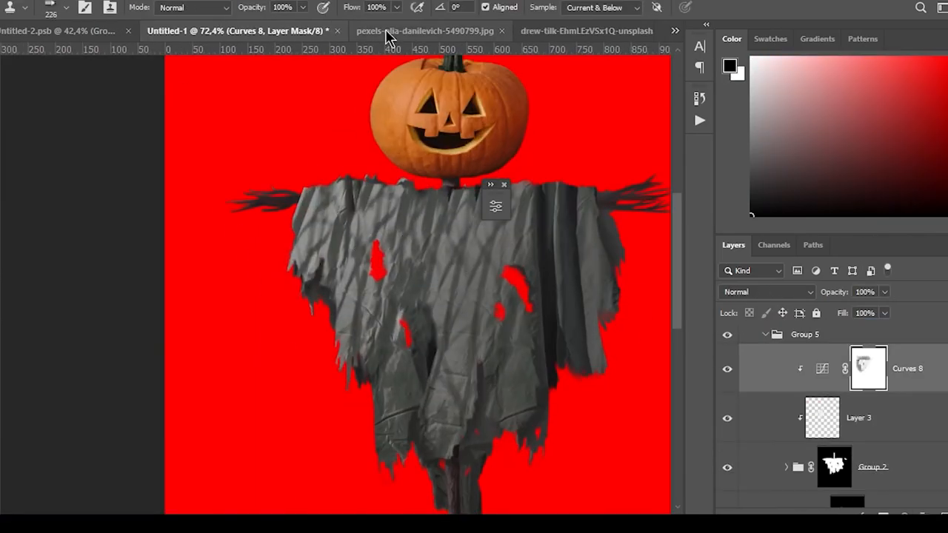
pyautogui.click(60, 30)
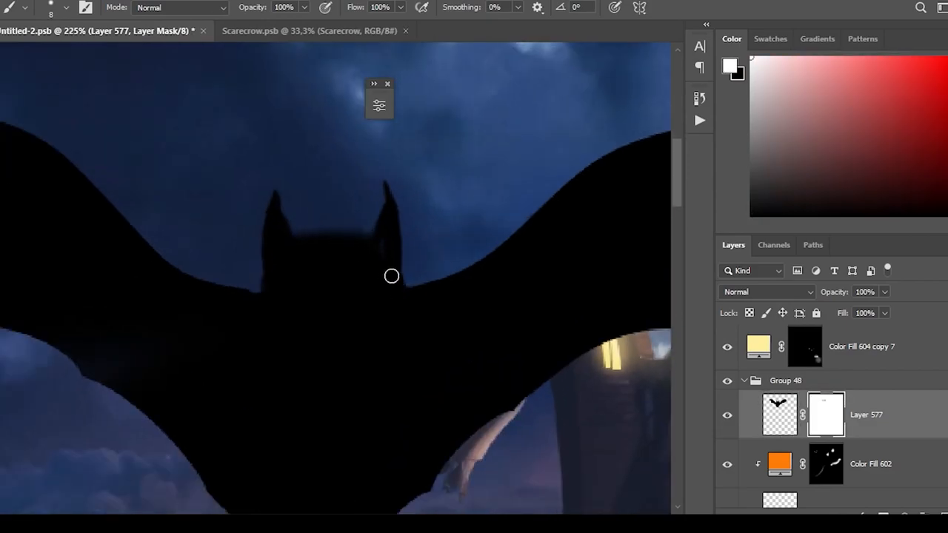
# Step: Return to the main document to duplicate smaller bats across the sky
pyautogui.click(308, 30)
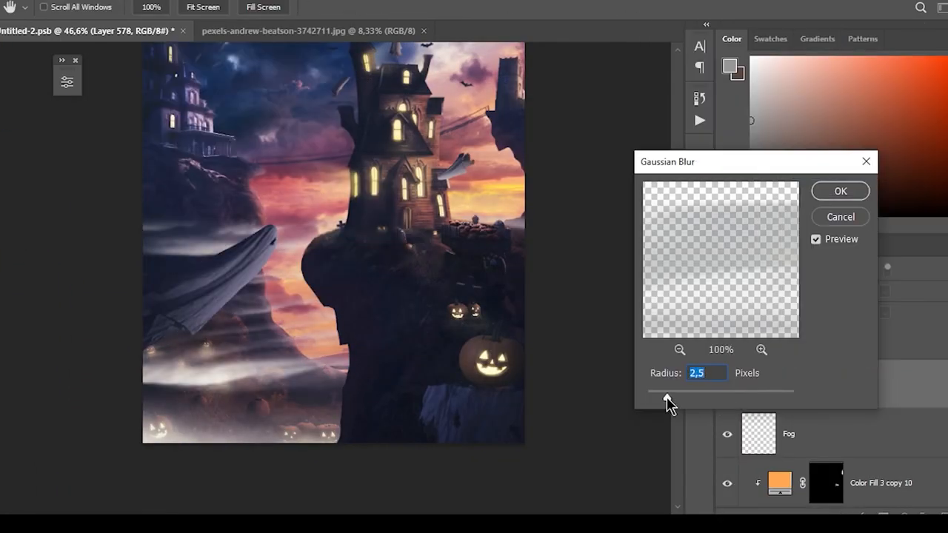
# Step: Gaussian-blur the Fog layer and replace Layer 580's mask with the copied one
pyautogui.click(840, 189)
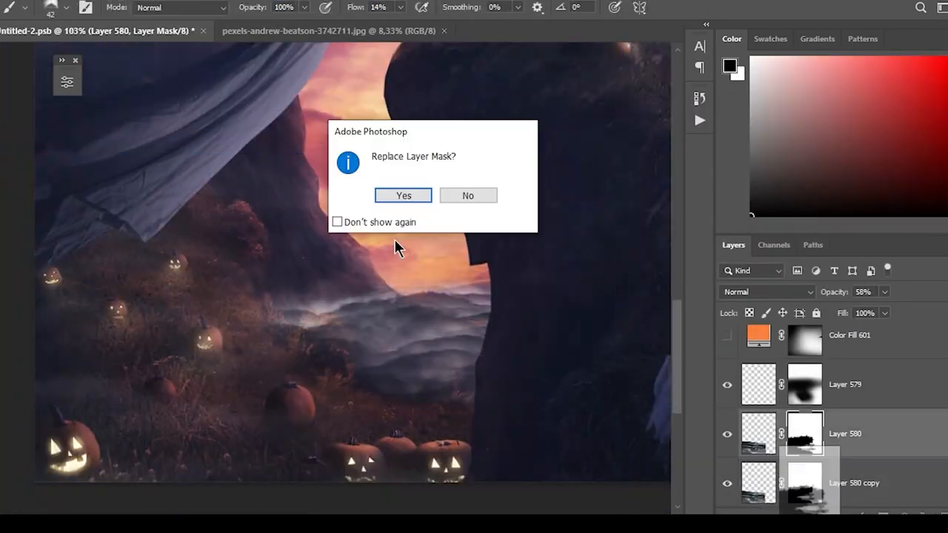
pyautogui.click(403, 196)
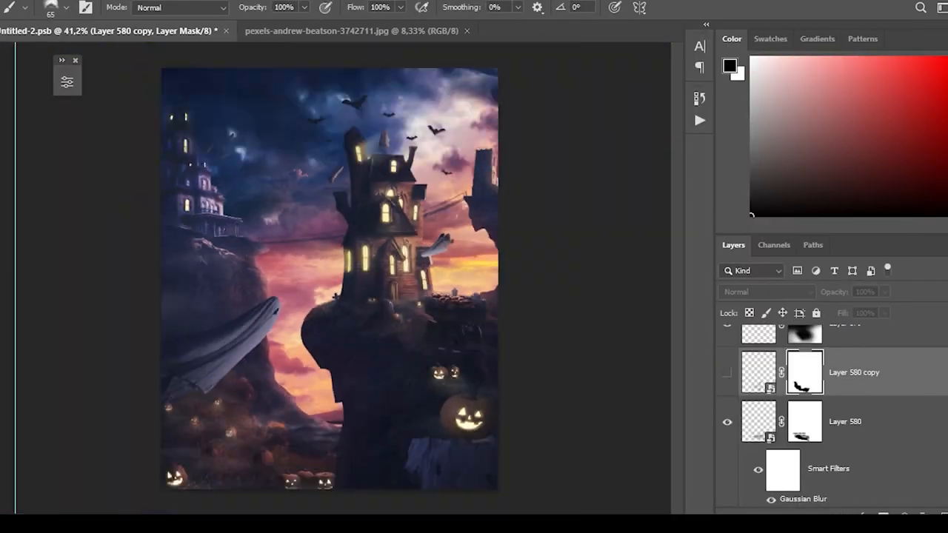